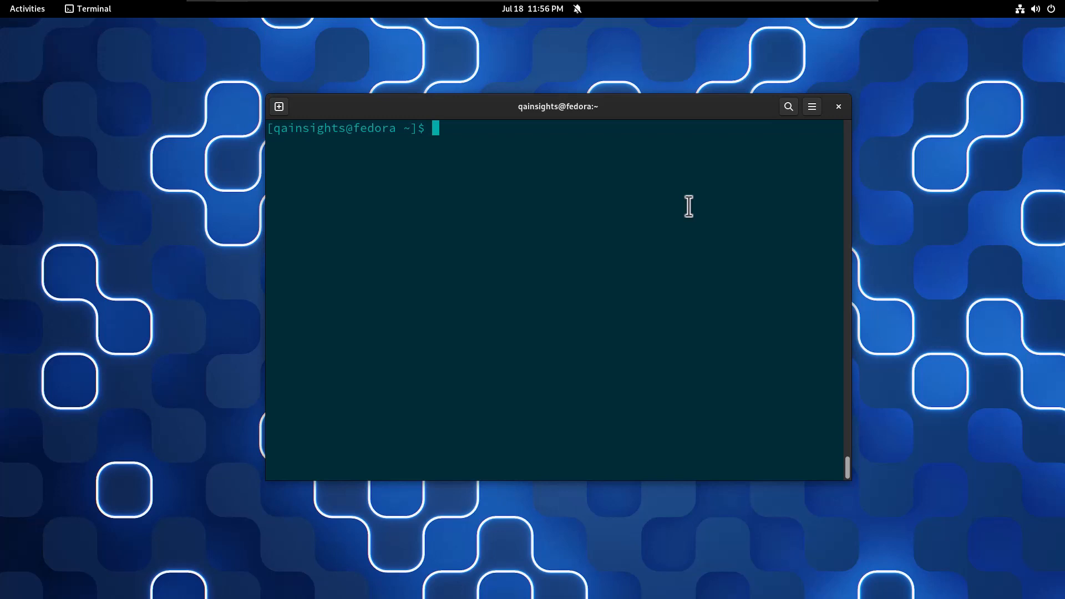
Run sudo npm install -g artillery@latest to install Artillery globally.
type("npm vers")
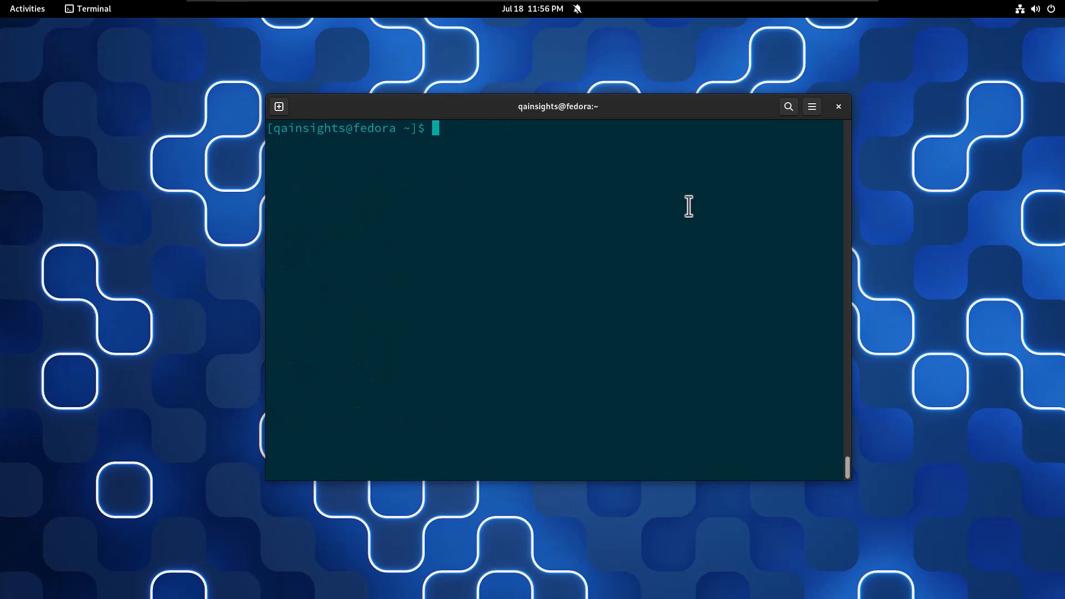
type("sudo")
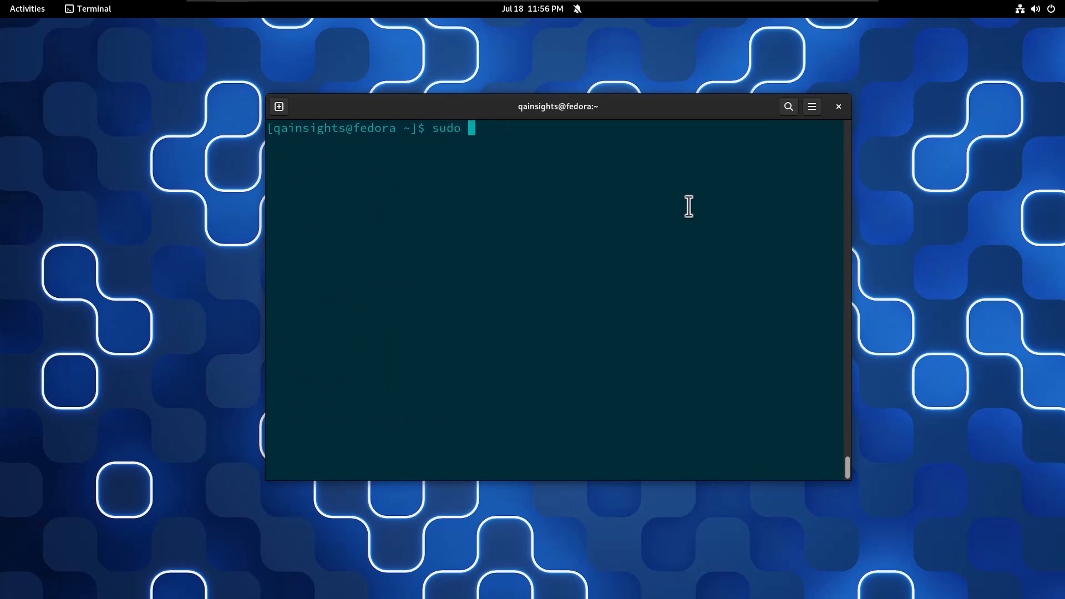
type("npm")
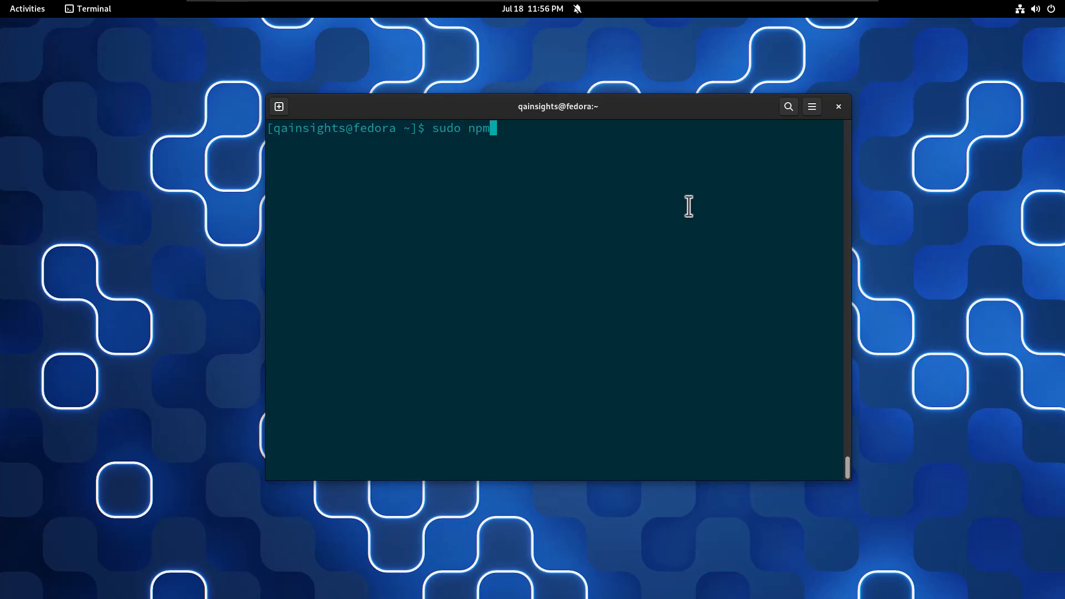
type("install")
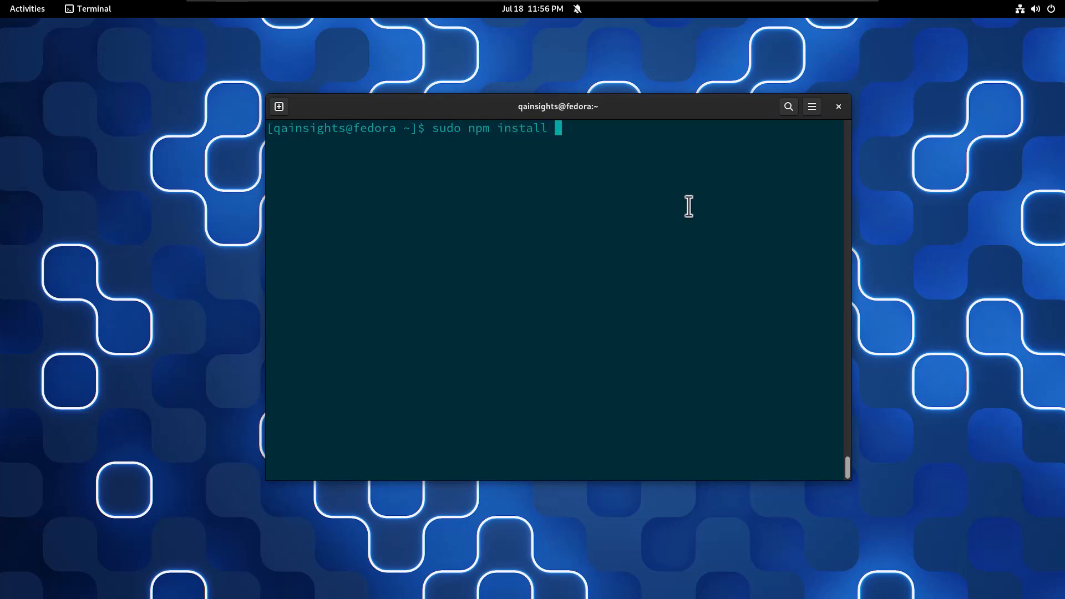
type("-g")
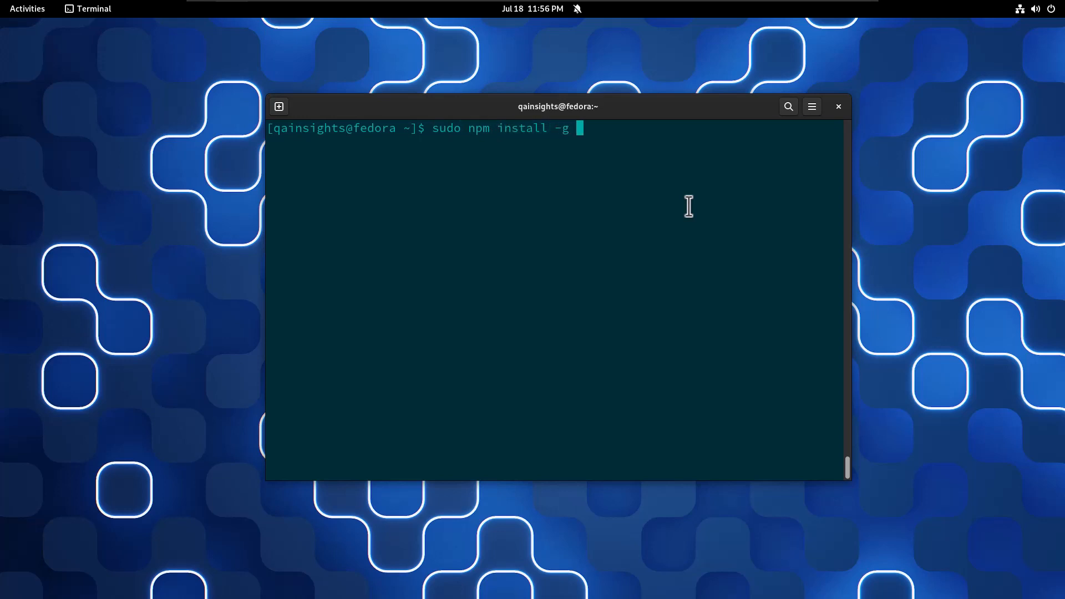
type("artillery@latest")
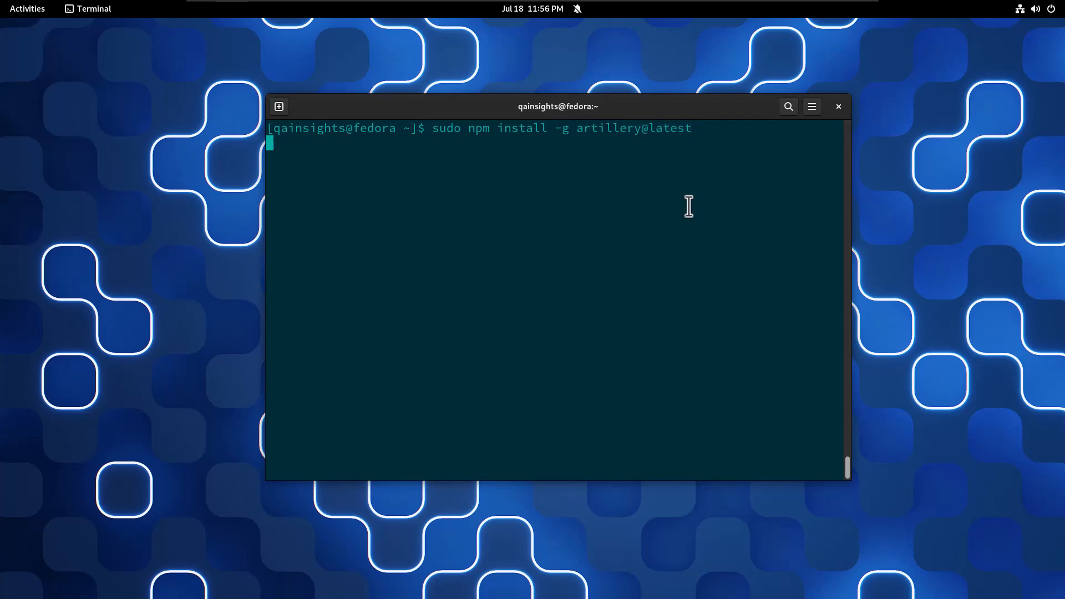
key("Return")
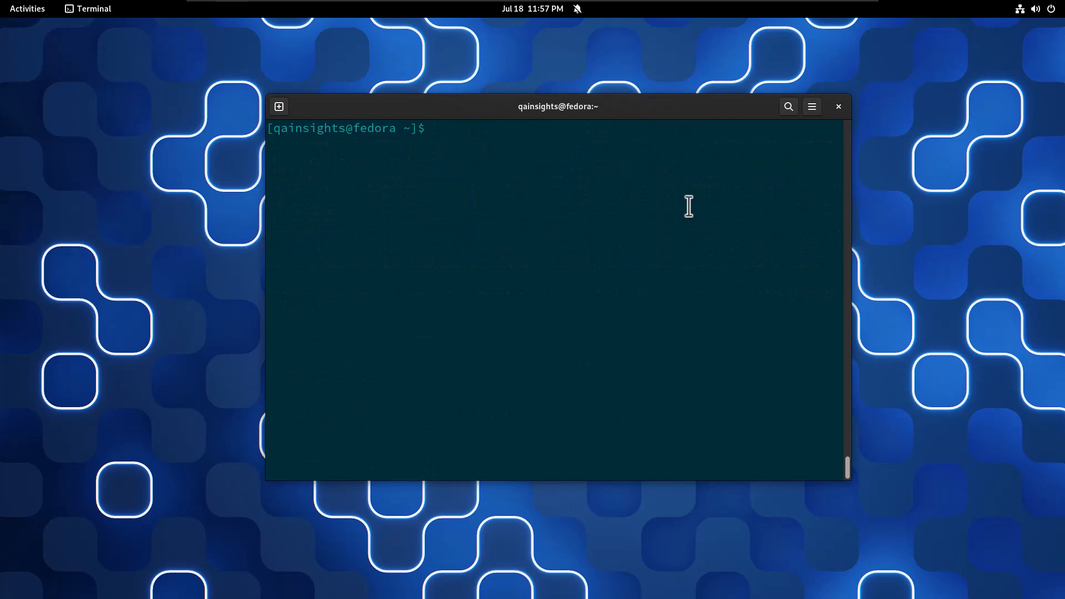
Run artillery version, reporting Core 2.0.0-21 and Pro 3.0.0-14.
type("artillery version")
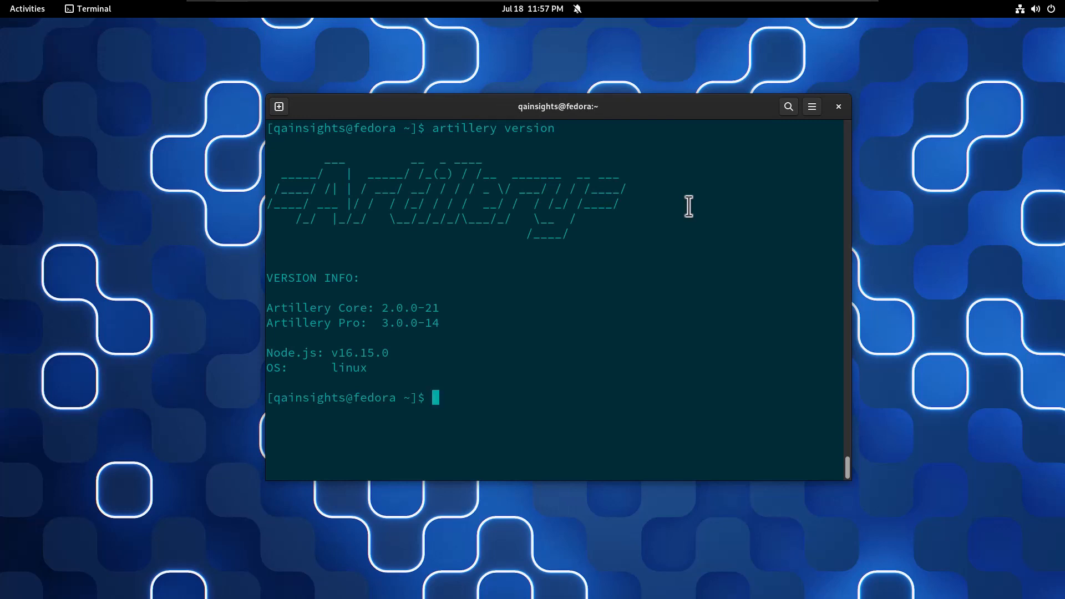
type("artiller")
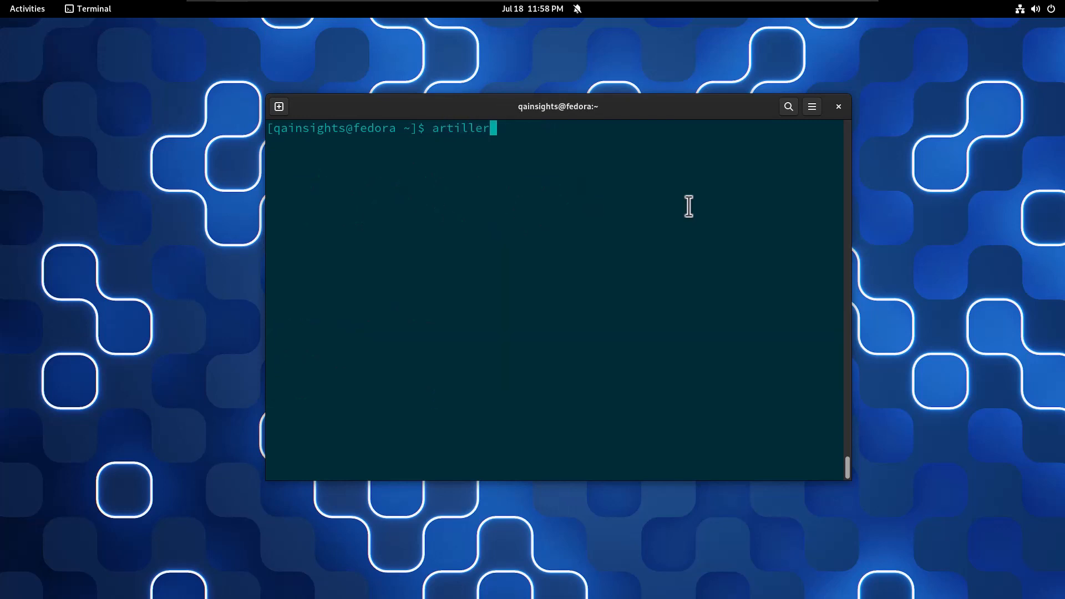
Run artillery dino -m "QAInsights" -r to print the dino with a custom message.
type("y dino -")
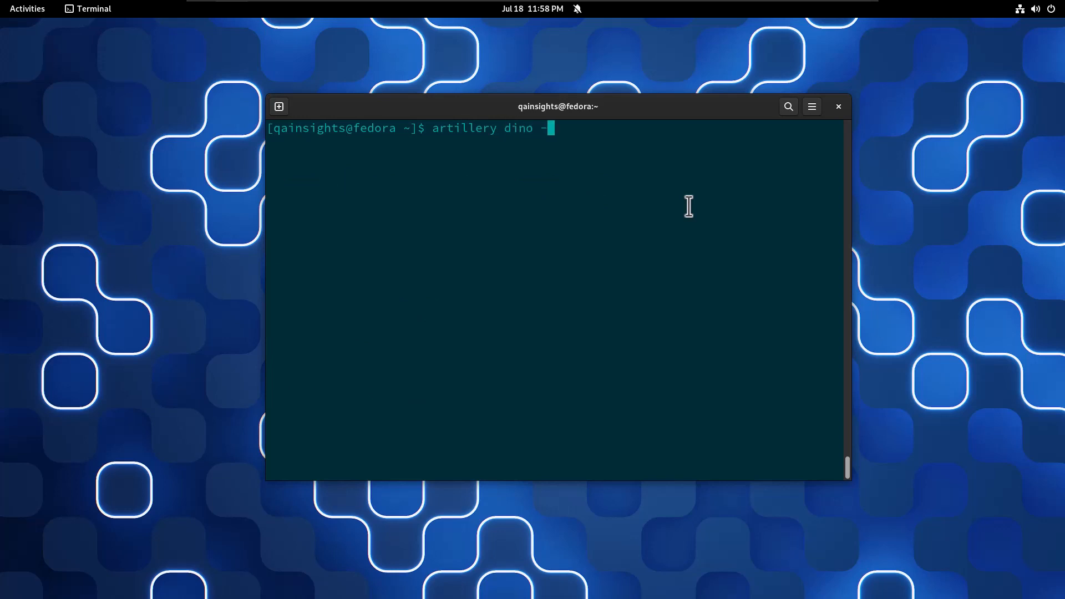
type("m \"QA")
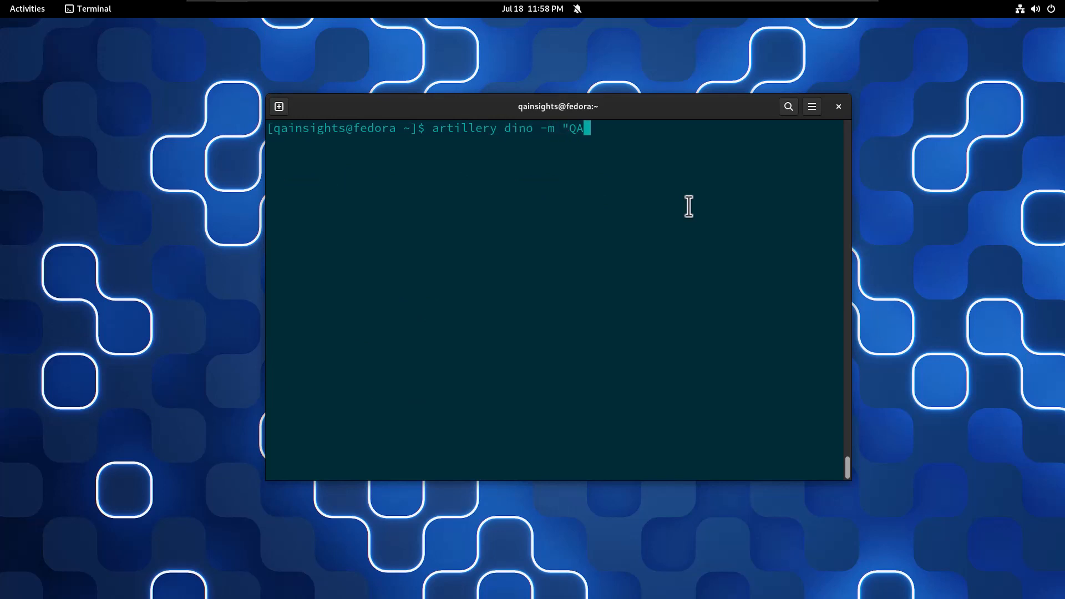
type("Insights")
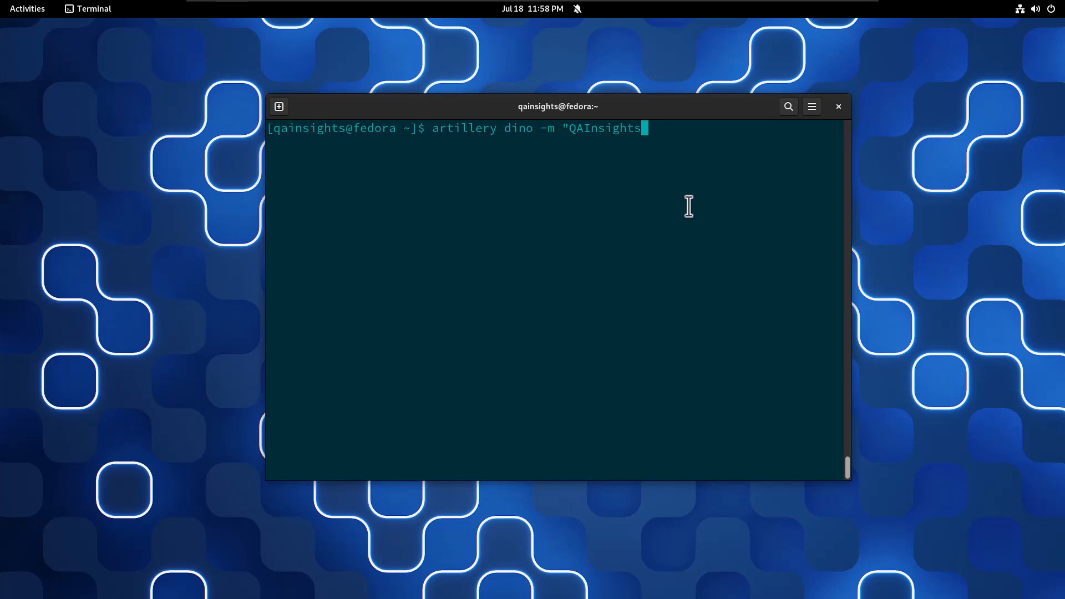
type("\" -r")
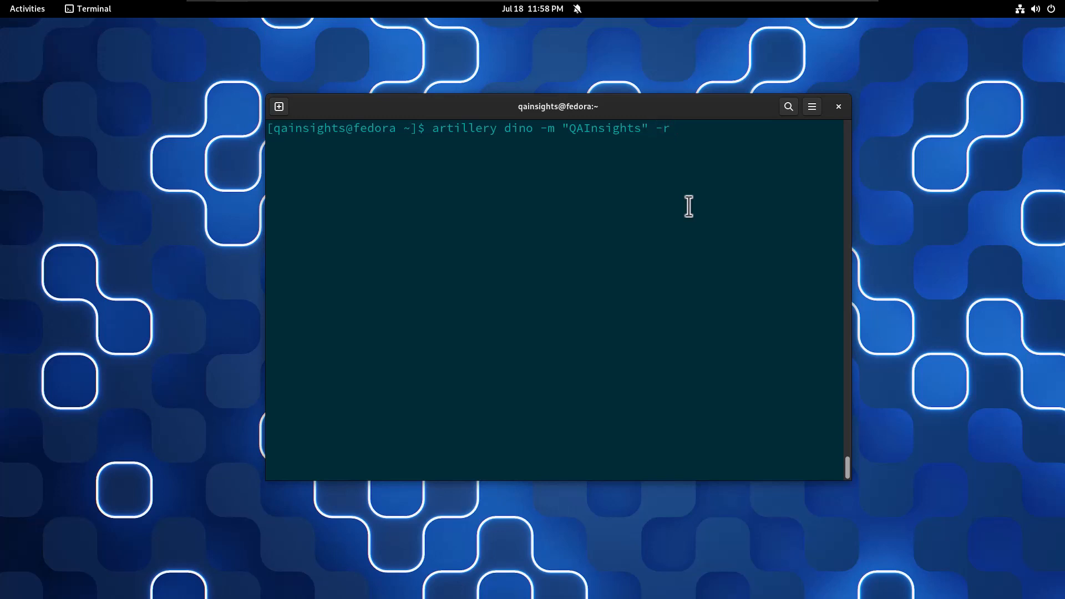
key("Return")
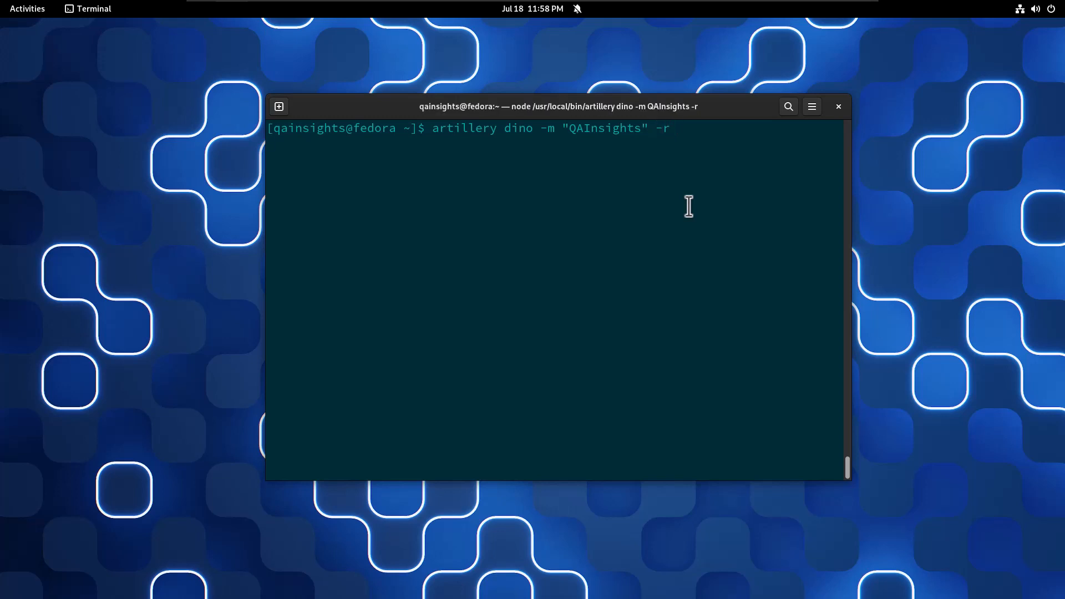